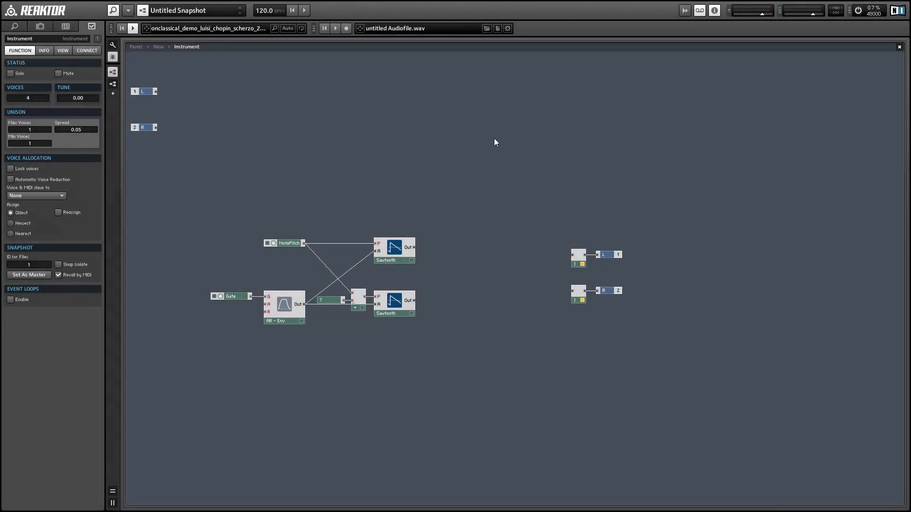
mouse_move(486, 126)
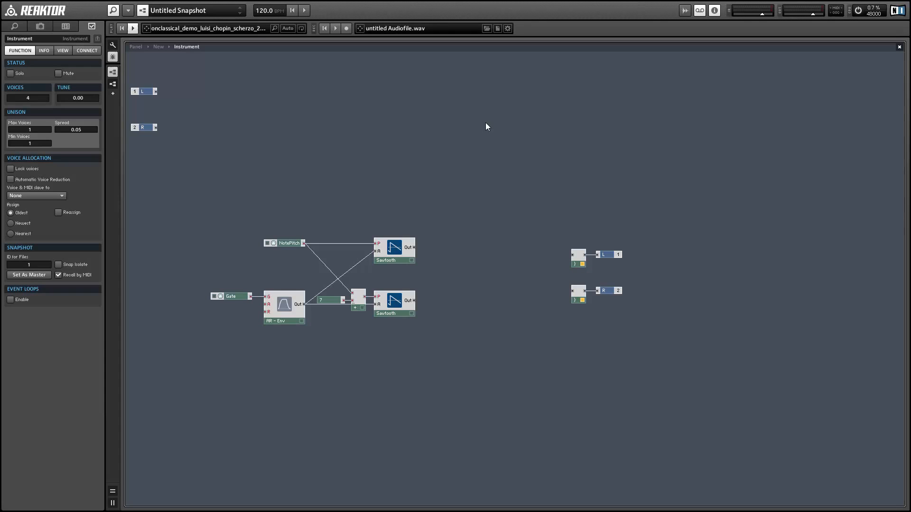
Step: Try a Math > Multiply module placed after the two oscillators and wired to the left output
right_click(486, 126)
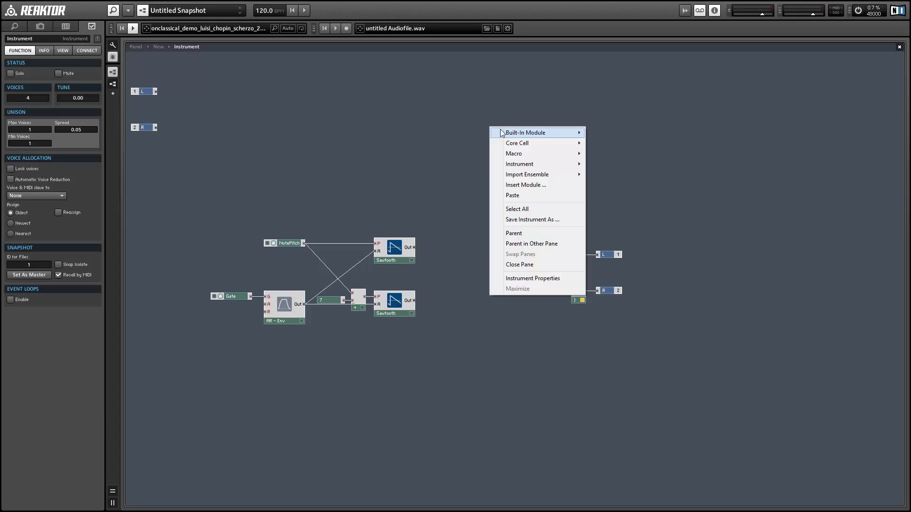
mouse_move(606, 170)
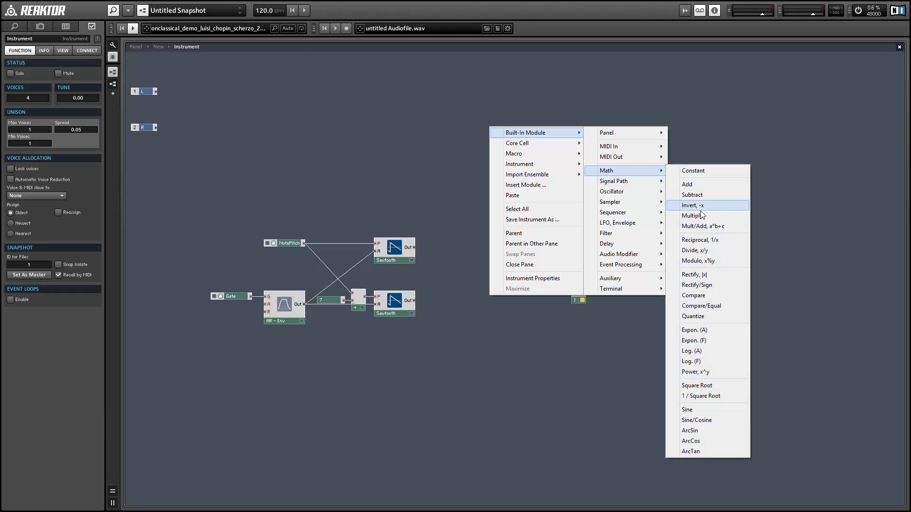
click(693, 215)
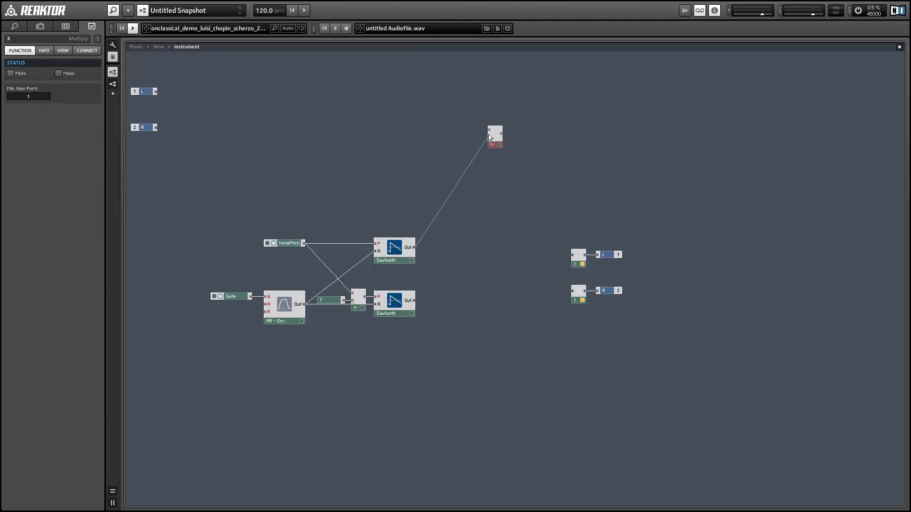
drag(495, 137, 451, 274)
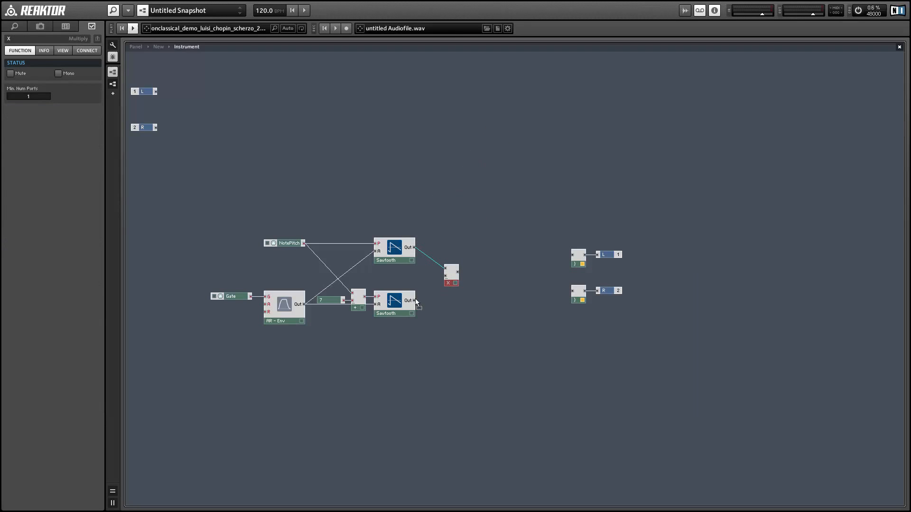
drag(453, 271, 576, 256)
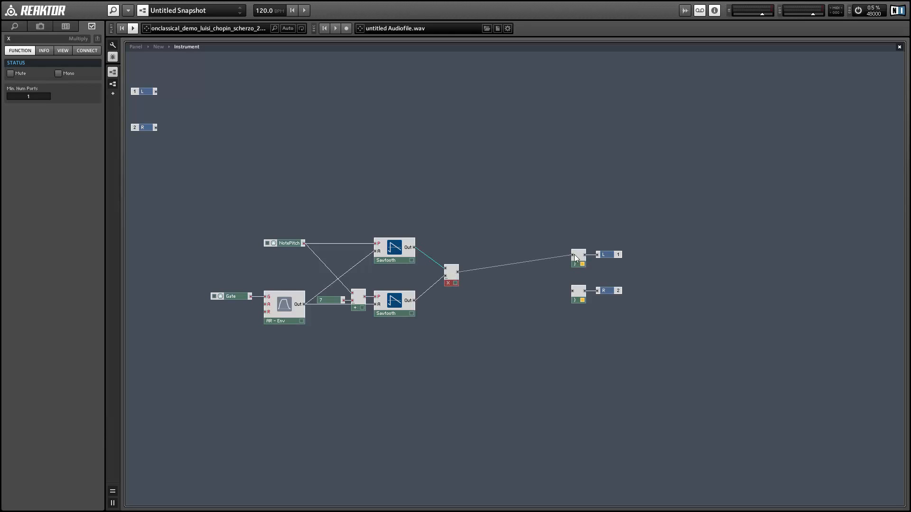
mouse_move(457, 284)
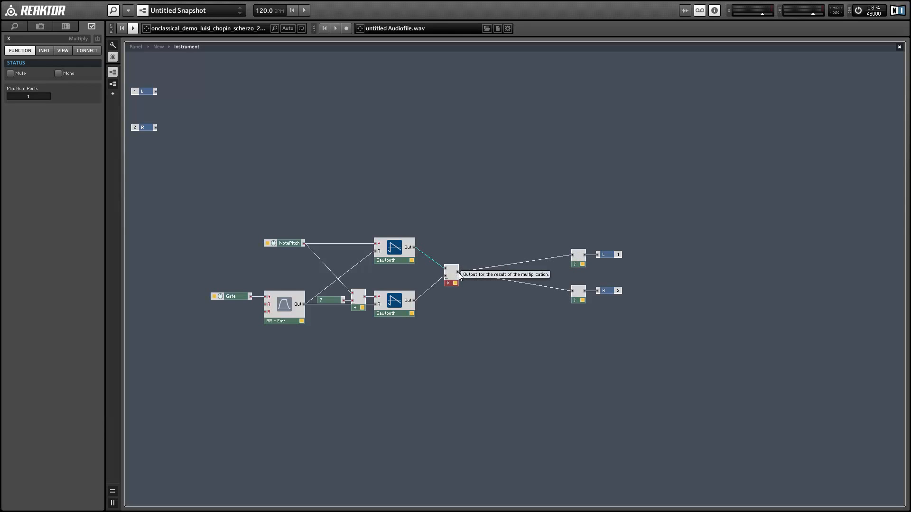
mouse_move(438, 255)
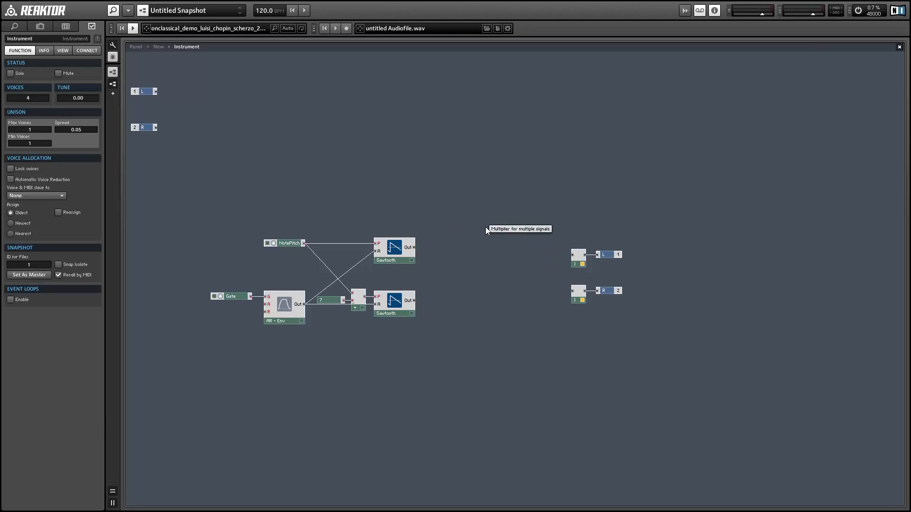
Step: Replace it with a _New - 1in1out macro found by searching '1in', fed by the top Sawtooth
text(1in)
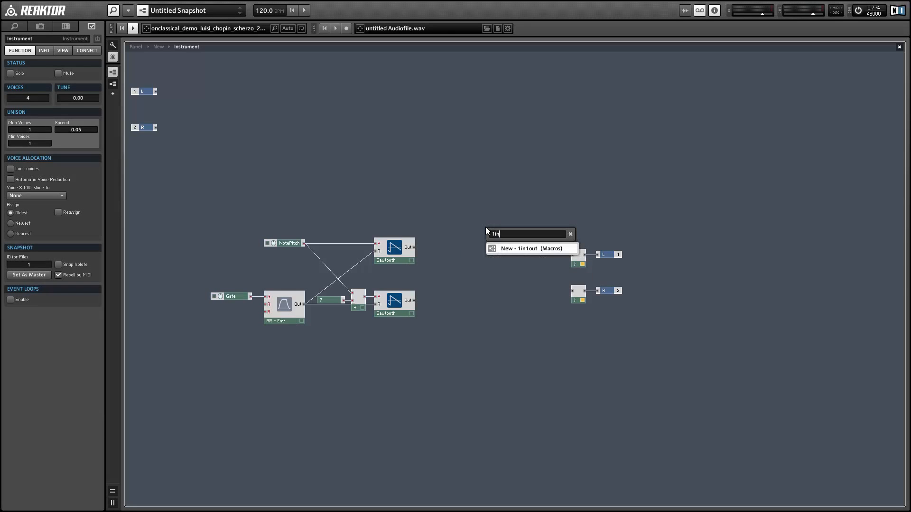
click(529, 248)
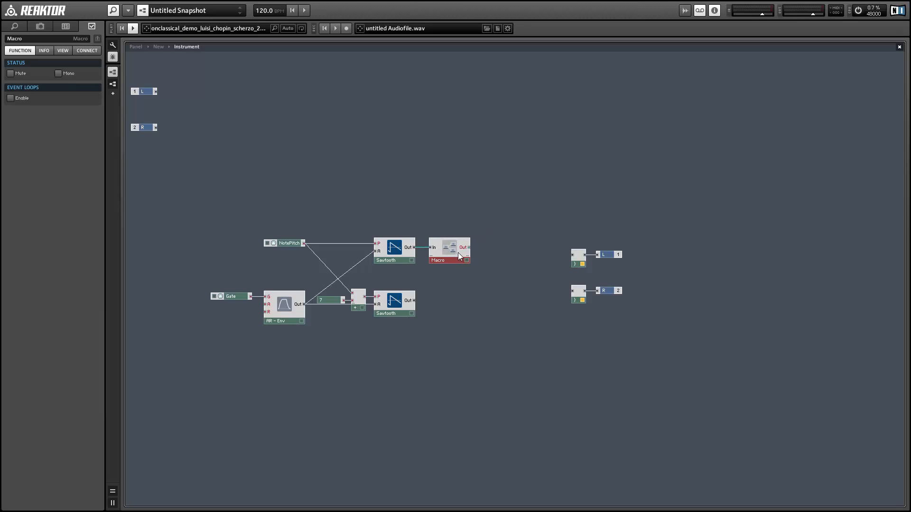
Step: Inside the macro, route each input through a unit delay into an adder
double_click(449, 246)
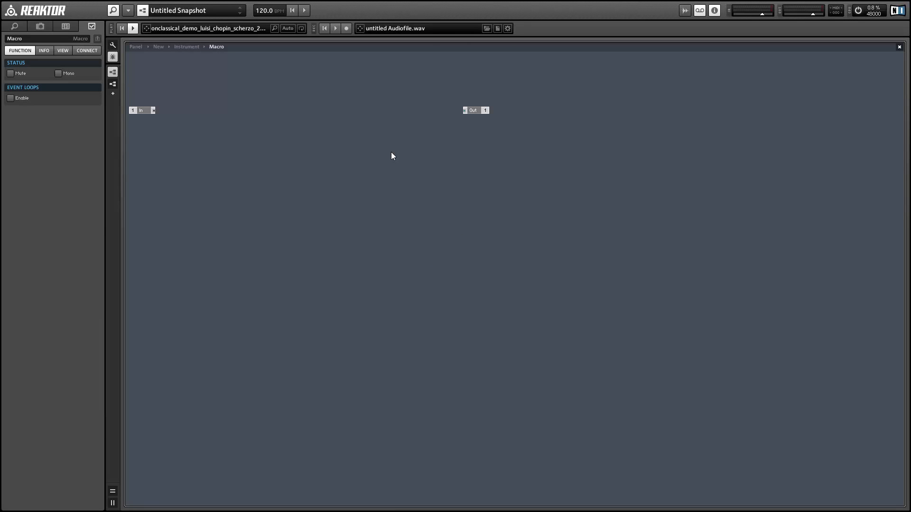
right_click(392, 156)
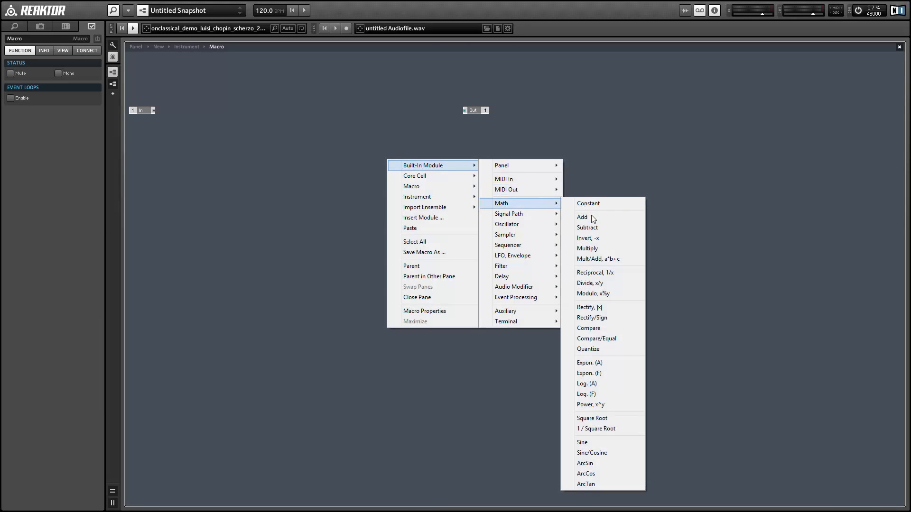
click(581, 216)
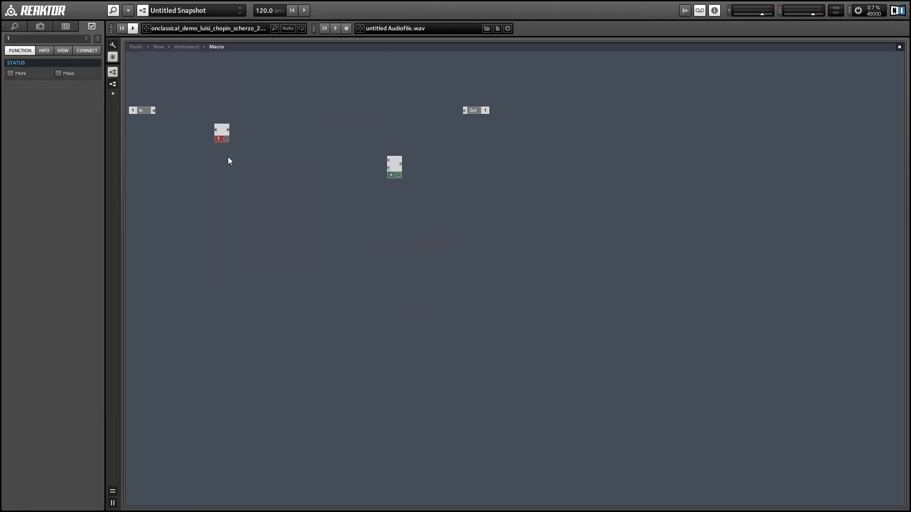
drag(221, 133, 371, 169)
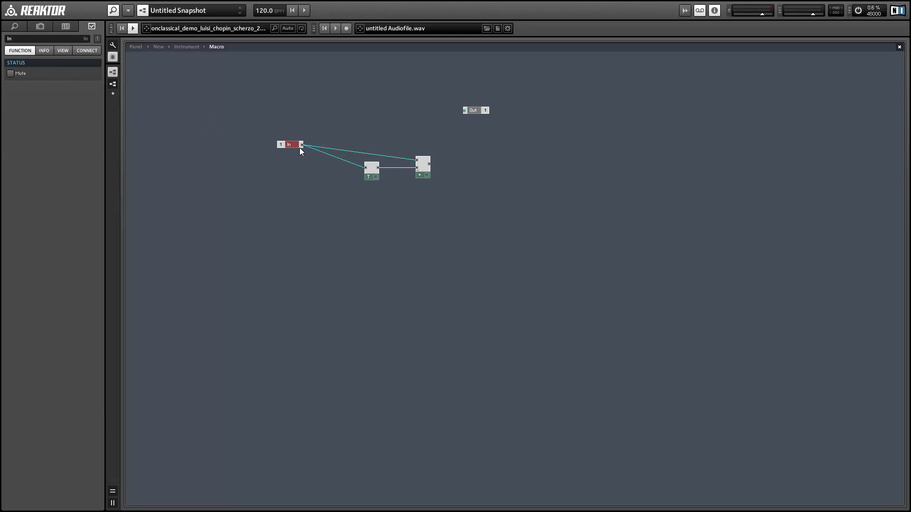
drag(289, 144, 340, 161)
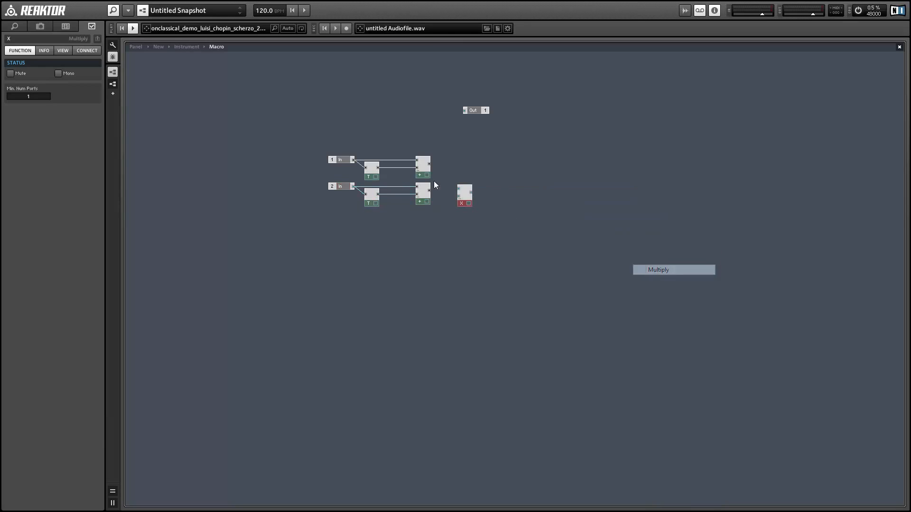
Step: Feed the upper and lower sums into a new multiplier
drag(430, 169, 459, 192)
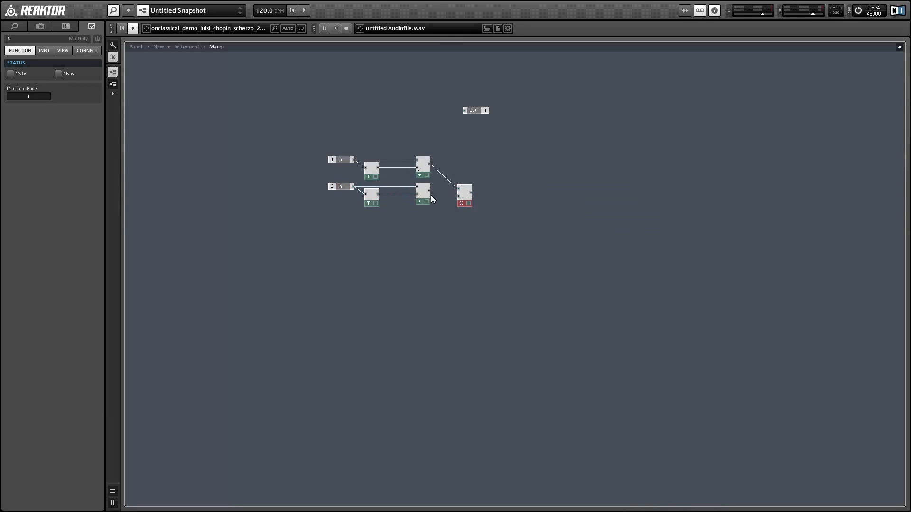
drag(464, 195, 487, 189)
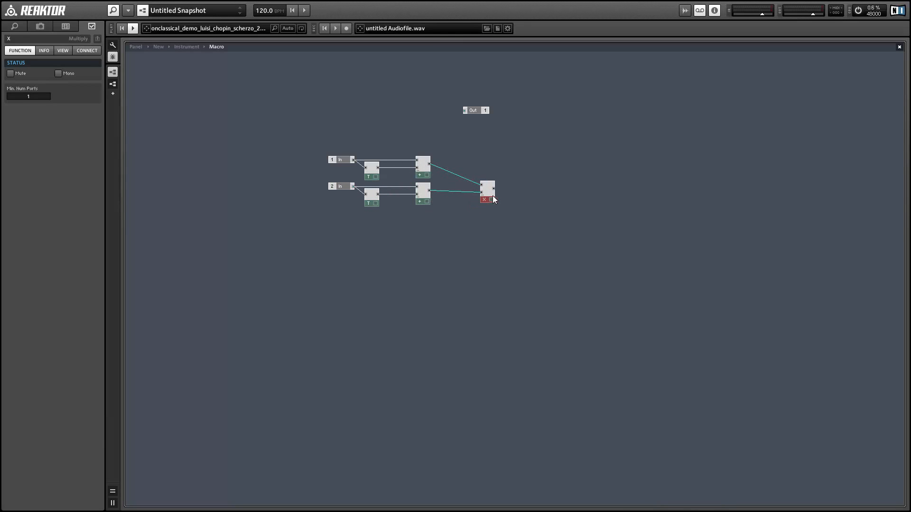
Step: Add a Constant of about 0.4167 as a third factor of the multiplier
right_click(492, 200)
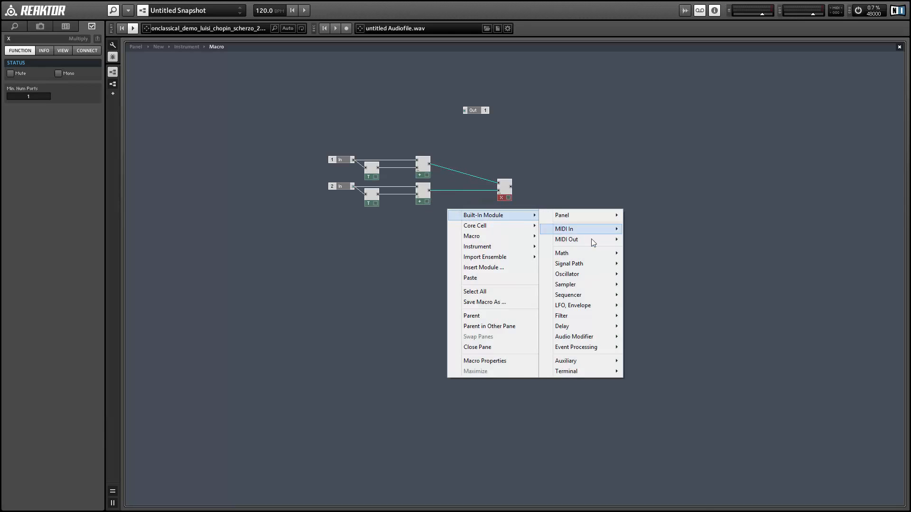
mouse_move(569, 252)
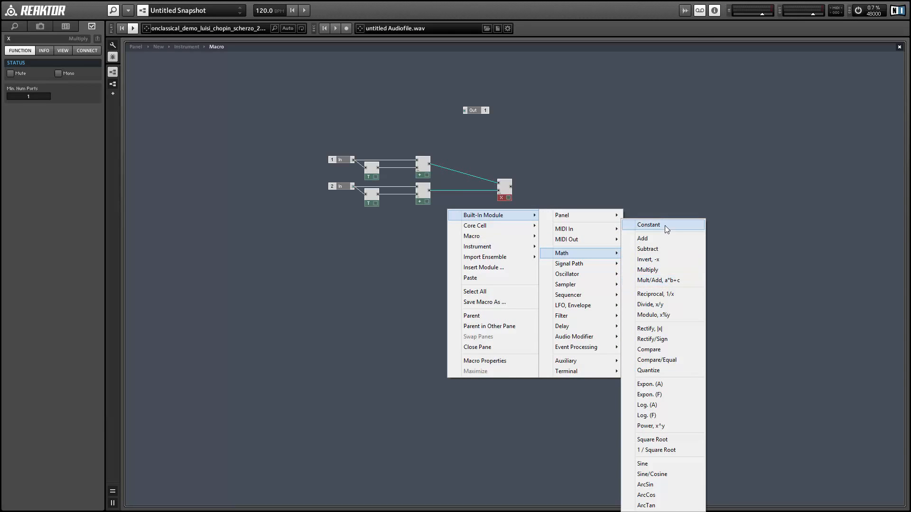
click(648, 225)
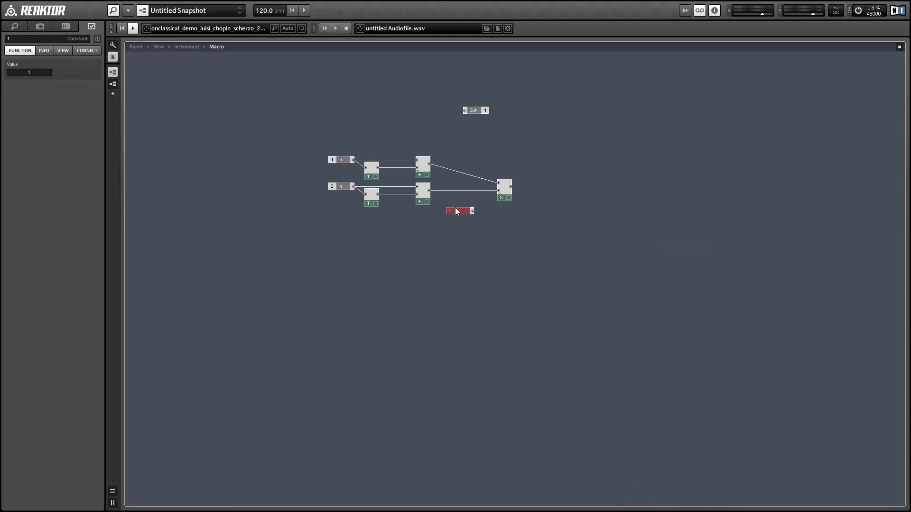
drag(459, 210, 467, 199)
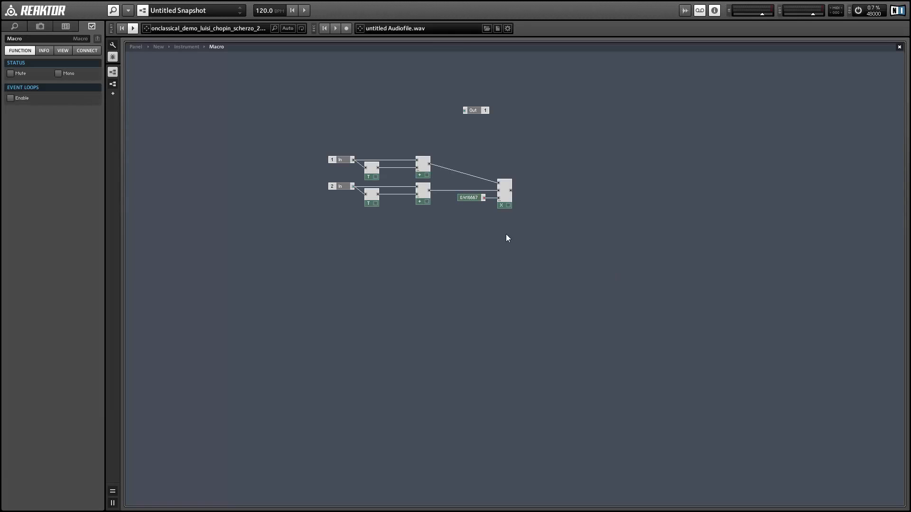
Step: Pass the product through a Subtract with a unit-delay feedback loop and wire it to Out
right_click(507, 238)
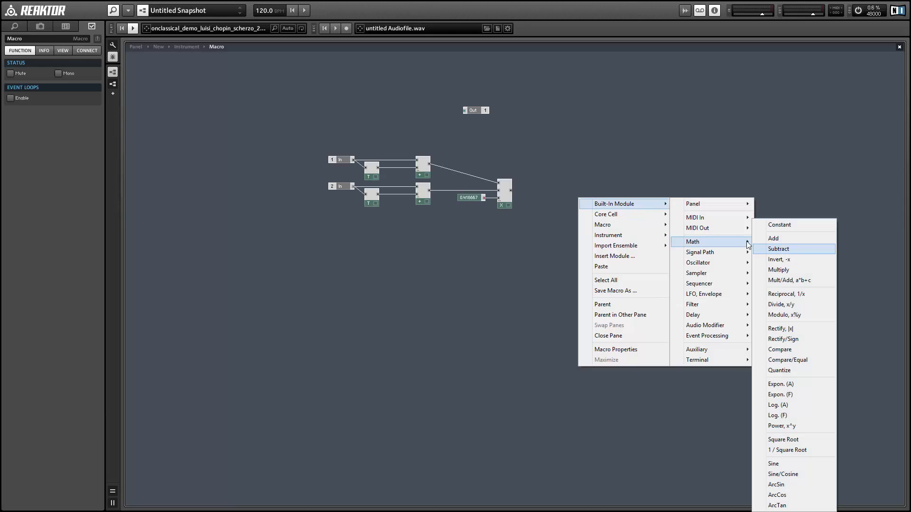
click(778, 248)
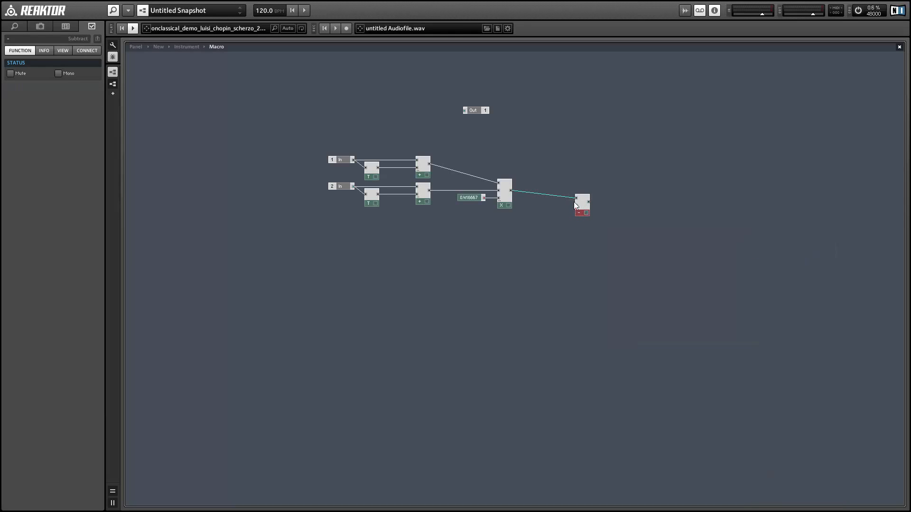
right_click(596, 200)
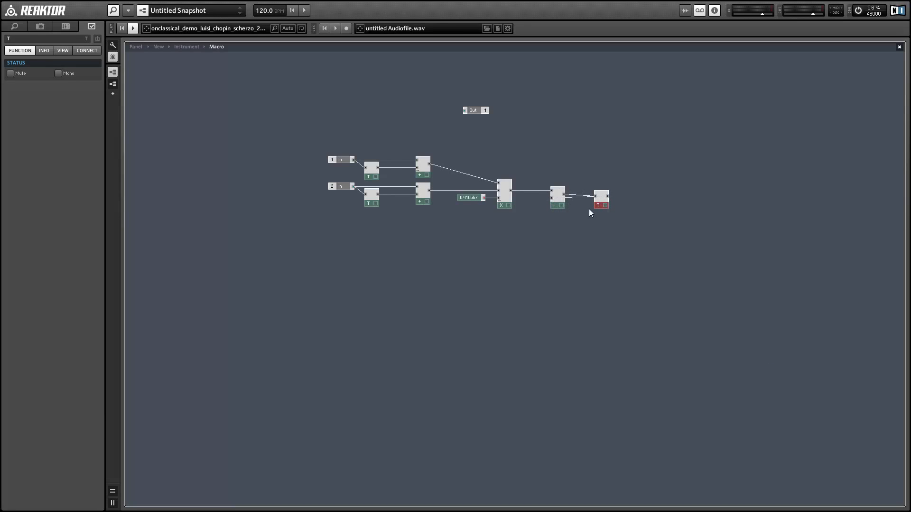
drag(602, 200, 589, 200)
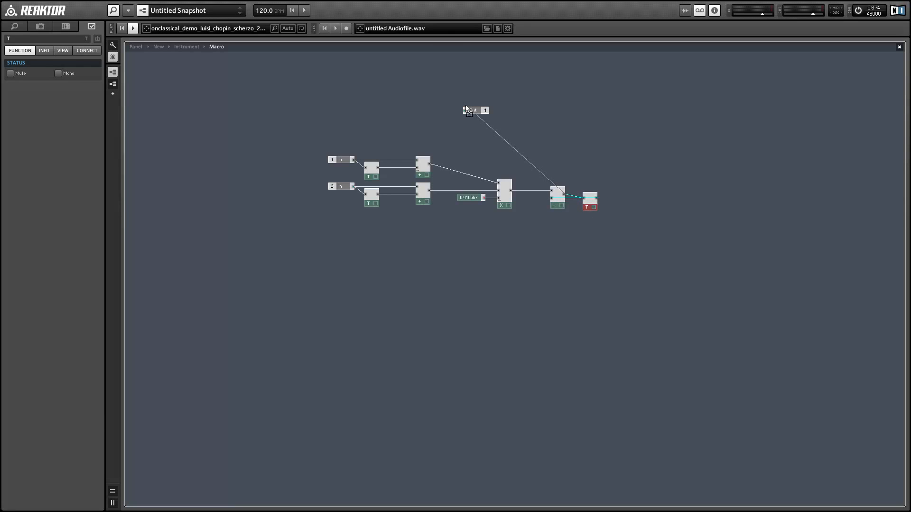
drag(471, 110, 627, 191)
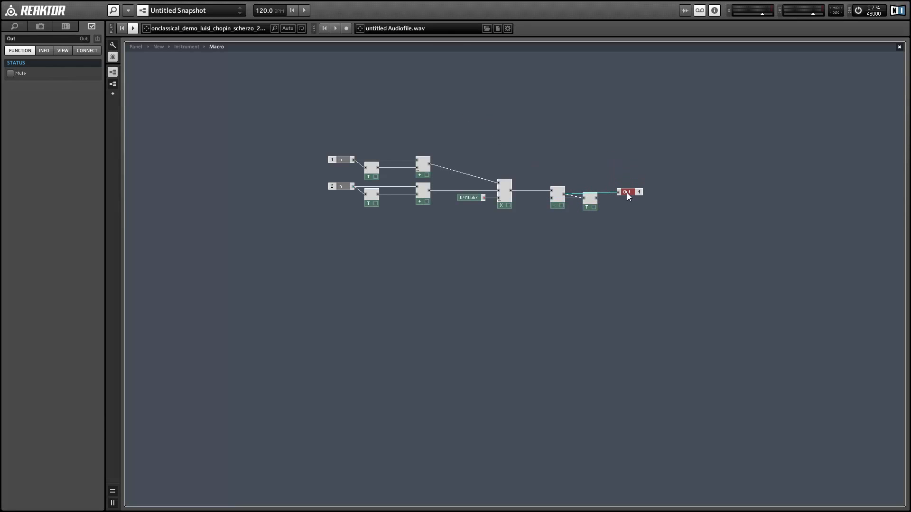